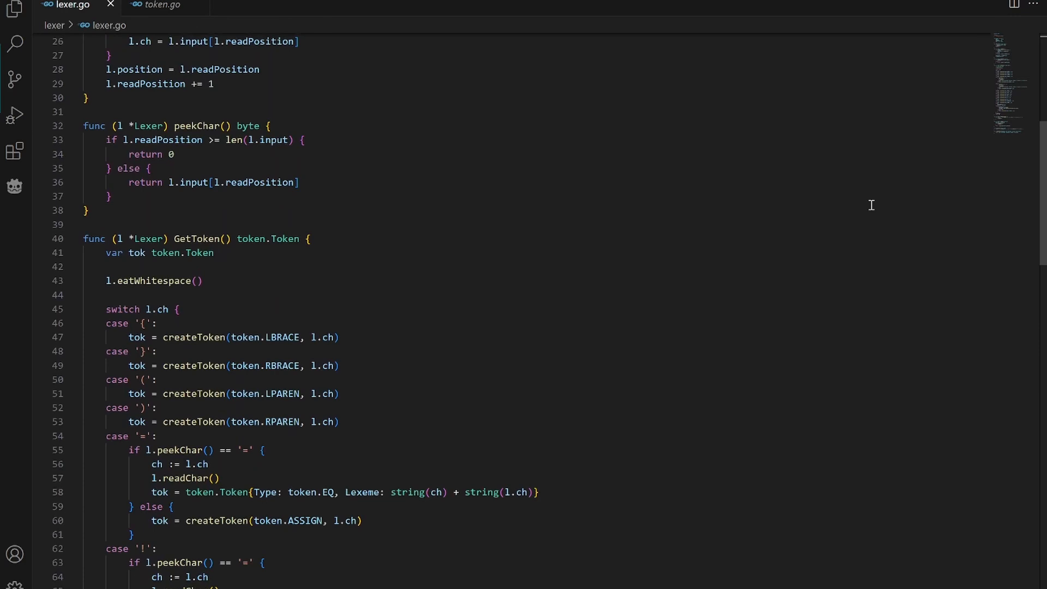
- Enter 'let x = 9' in the running program, printing LET, ID, = and ILLEGAL 9 tokens
{"action": "scroll", "scroll_direction": "down", "scroll_amount": 3}
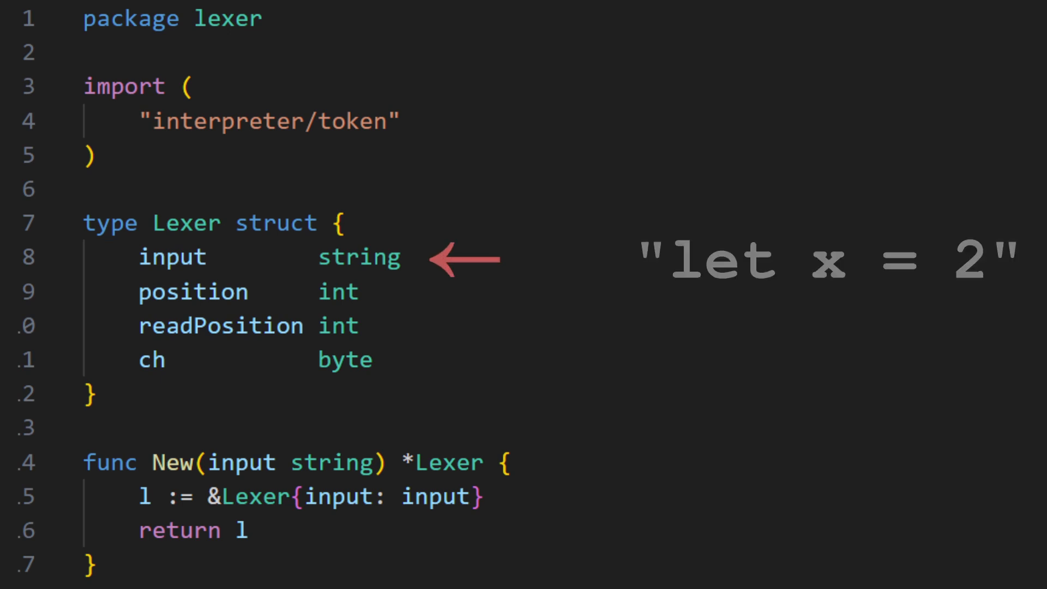
{"action": "scroll", "scroll_direction": "down", "scroll_amount": 3}
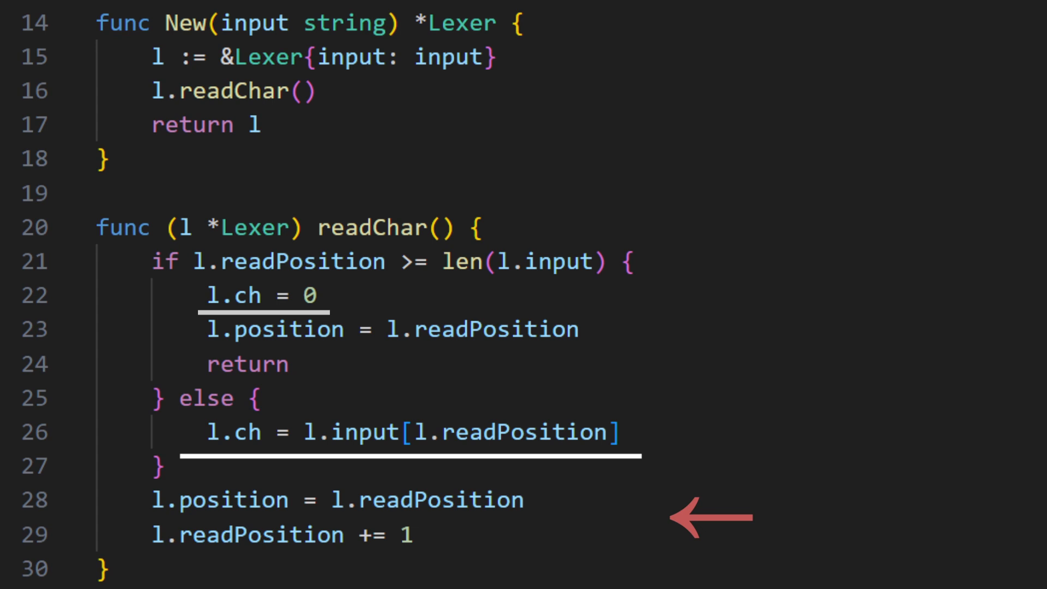
{"action": "scroll", "scroll_direction": "down", "scroll_amount": 3}
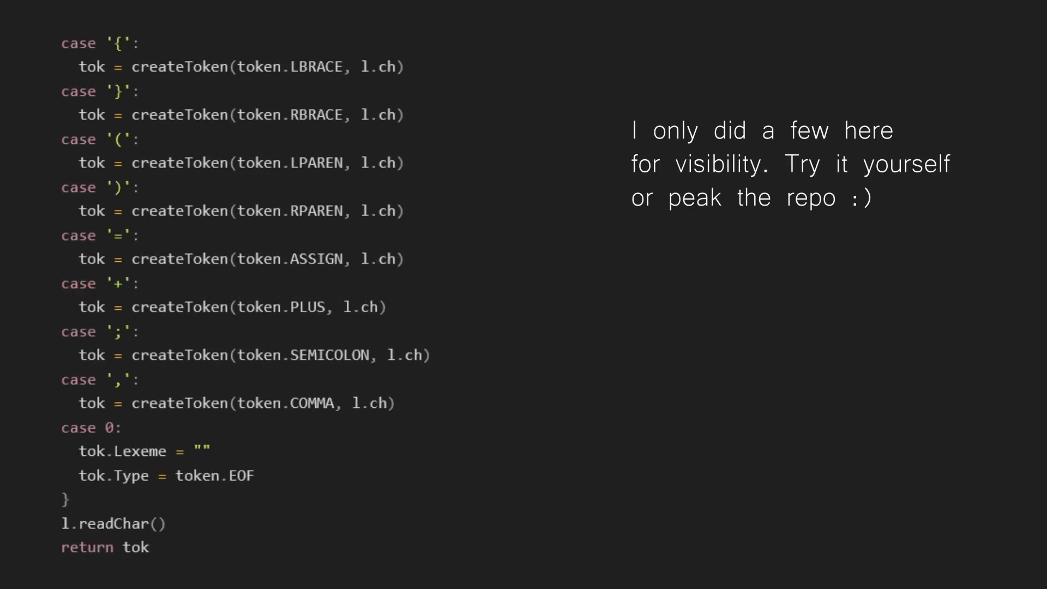
{"action": "scroll", "scroll_direction": "up", "scroll_amount": 3}
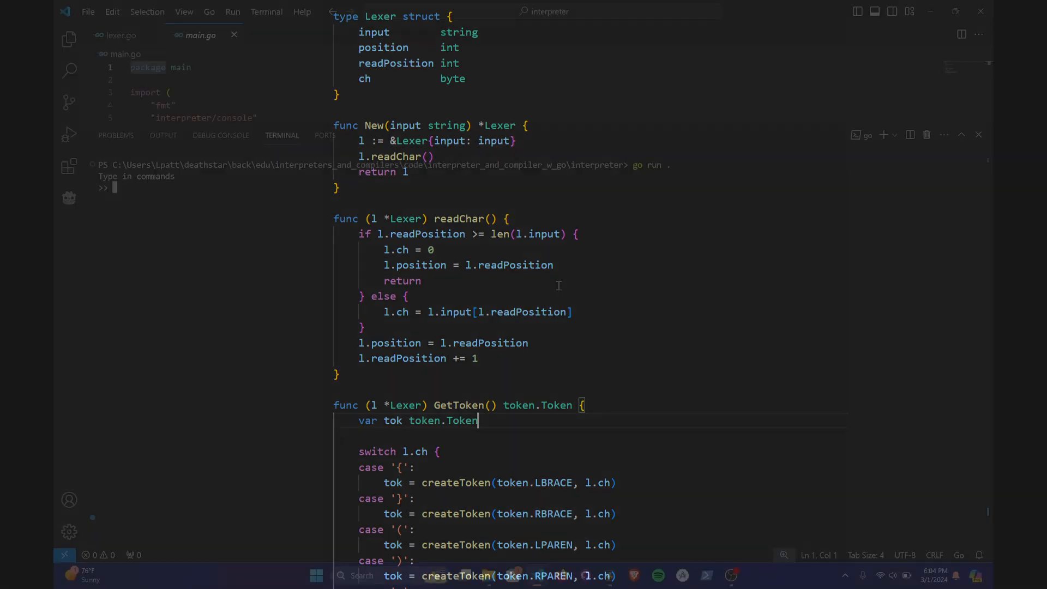
{"action": "type", "text": "let x = 9"}
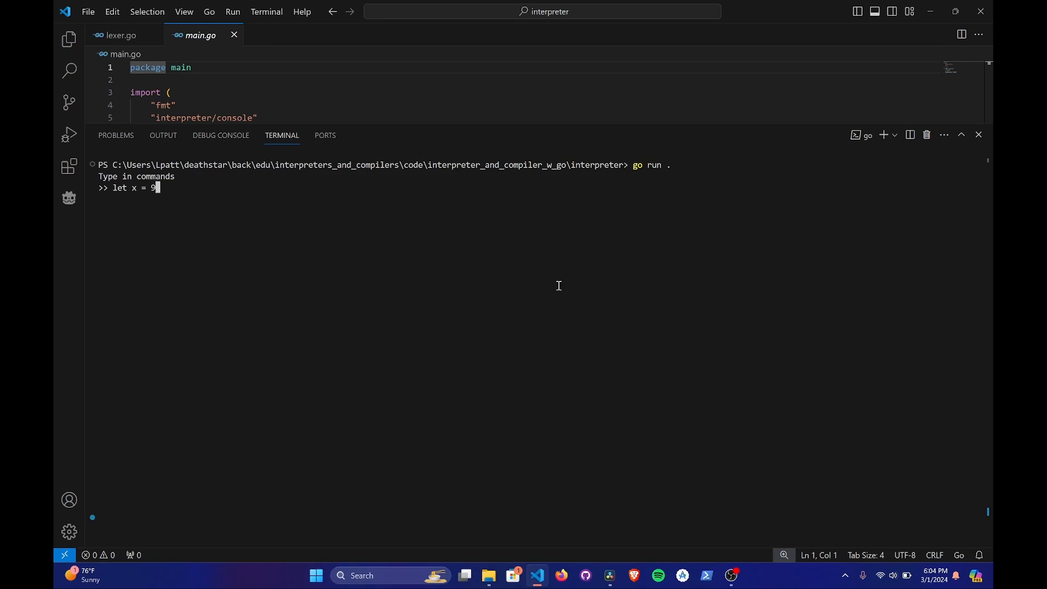
{"action": "key", "text": "Return"}
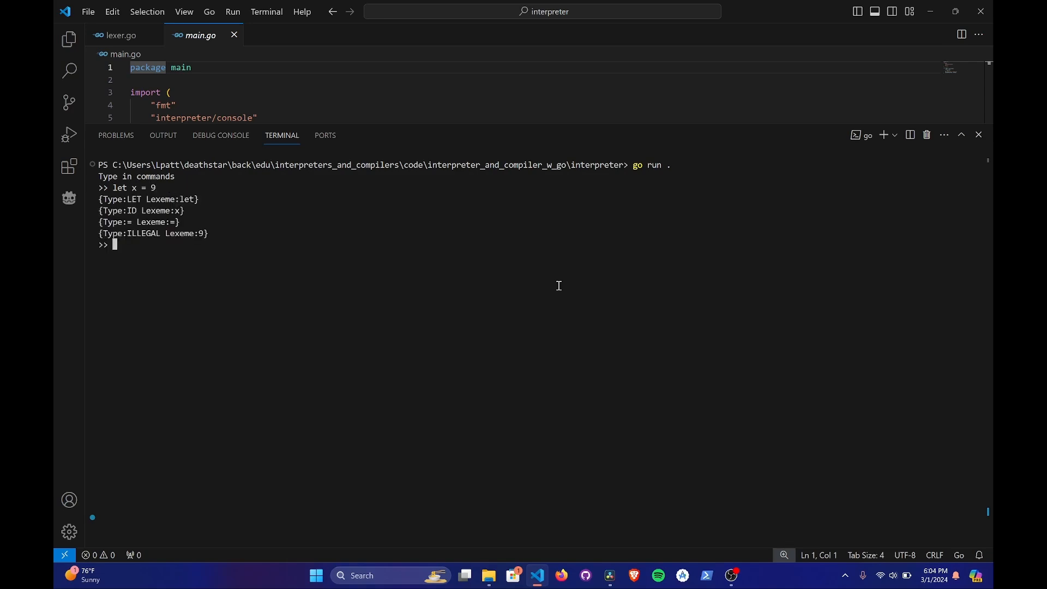